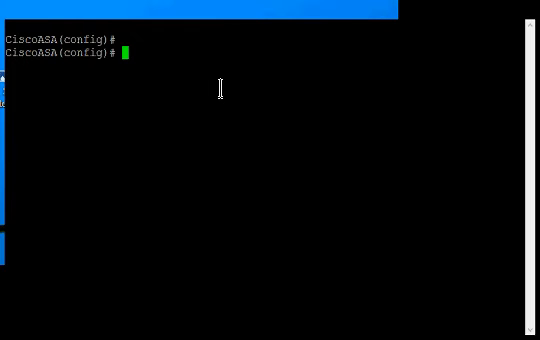
mouse_move(205, 87)
type("c")
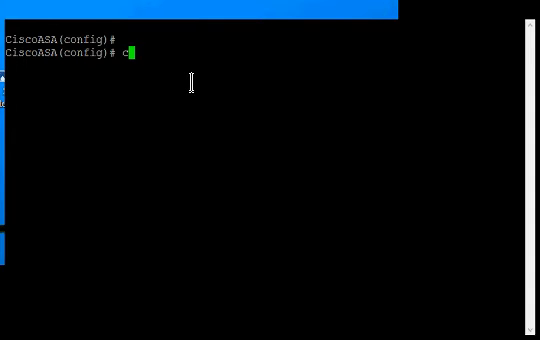
Enter 'crypto key gen rsa modulus' at the config prompt toward a 2048-bit keypair.
type("rypto")
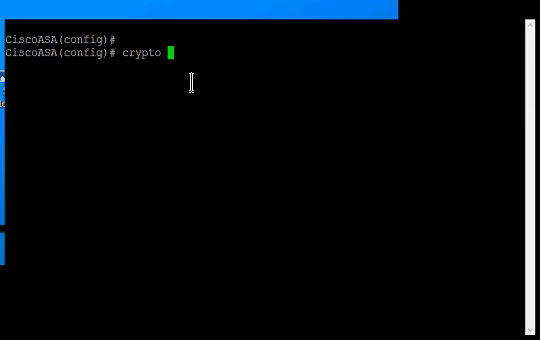
type("key")
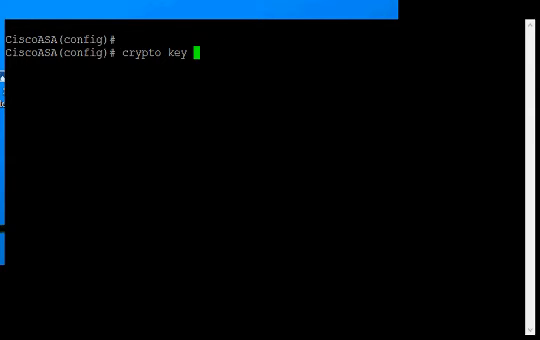
type("gen")
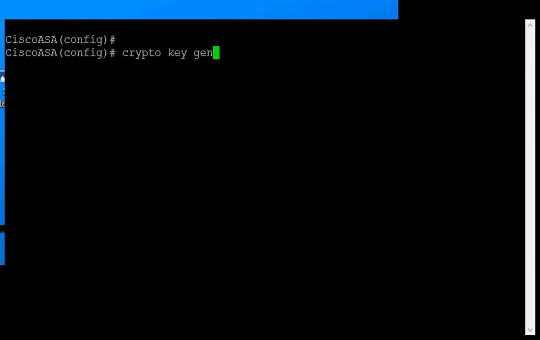
type("rs")
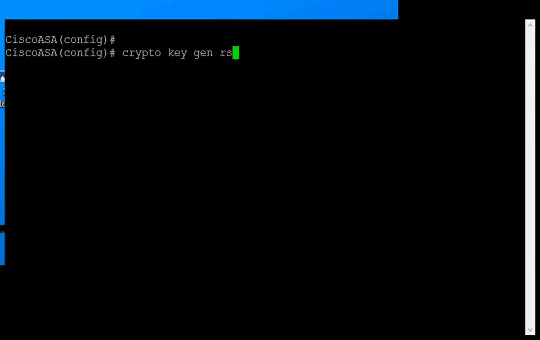
type("a modulus 204")
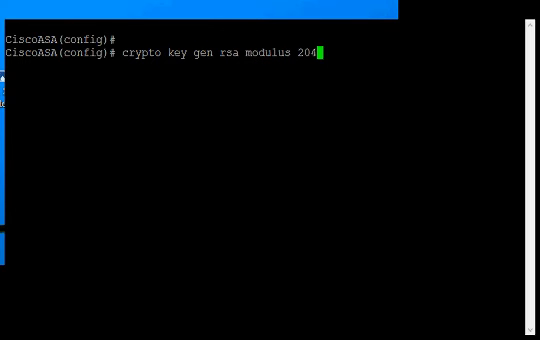
Run the 2048-bit RSA key generation and answer 'yes' to replace Default-RSA-Key.
key("Return")
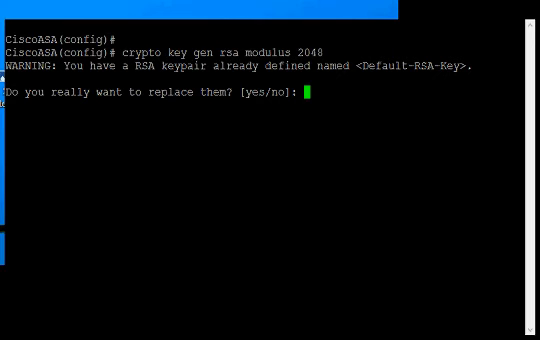
type("yes")
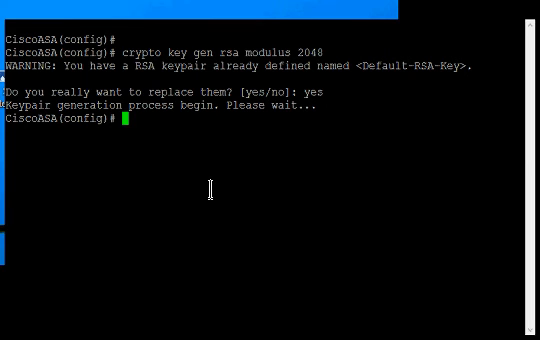
Save the running configuration to memory with 'wr', reported OK.
type("write memory")
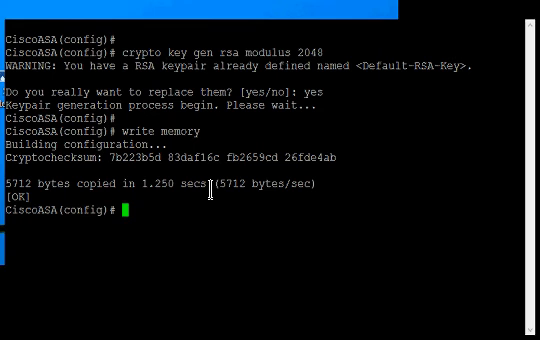
Retype 'crypto key gen rsa modul' at the prompt for a second key generation.
type("crypto")
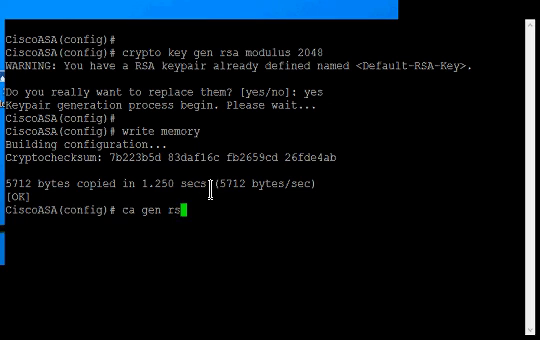
type("key")
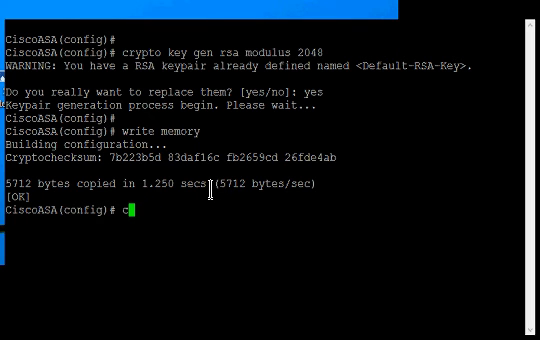
type("rypto")
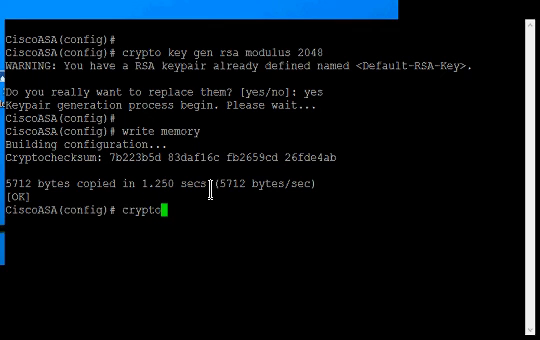
type("key")
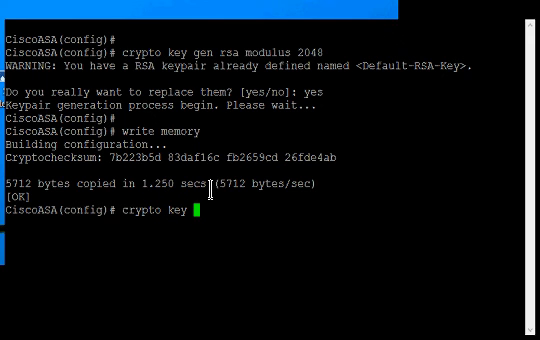
type("gen")
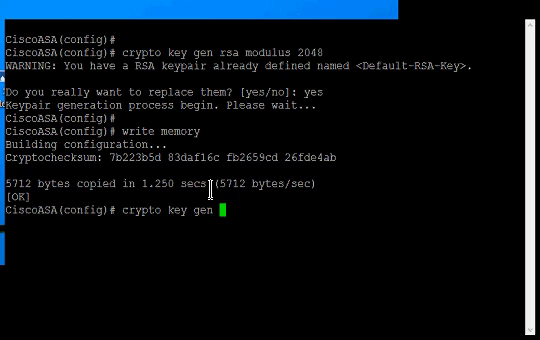
type("rsa")
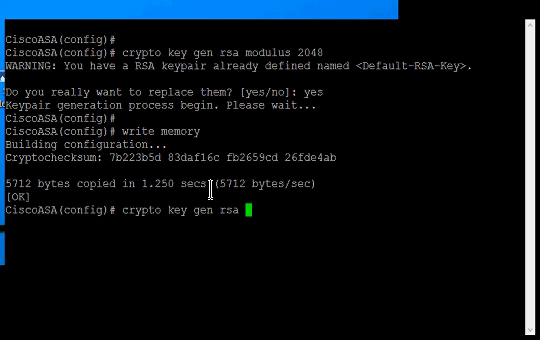
type("modul")
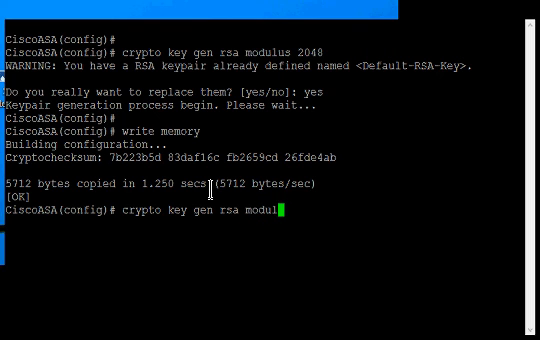
List modulus options (512, 768, 1024, 2048) with 'modulus ?', then enter 2048.
type("us")
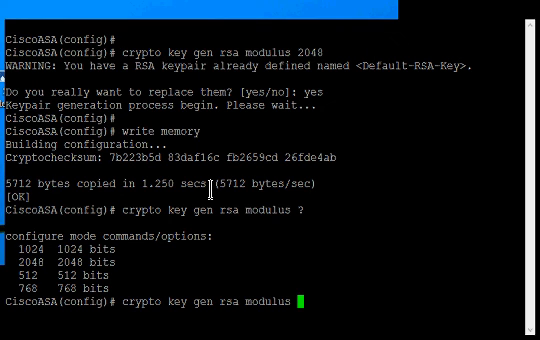
type("2048")
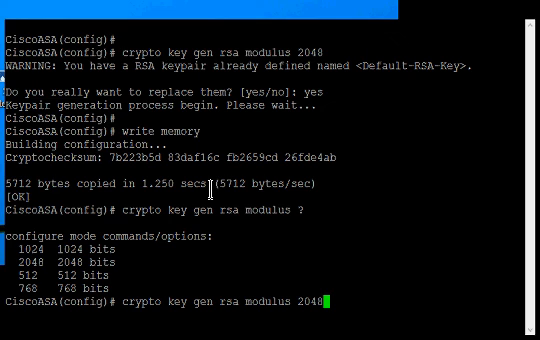